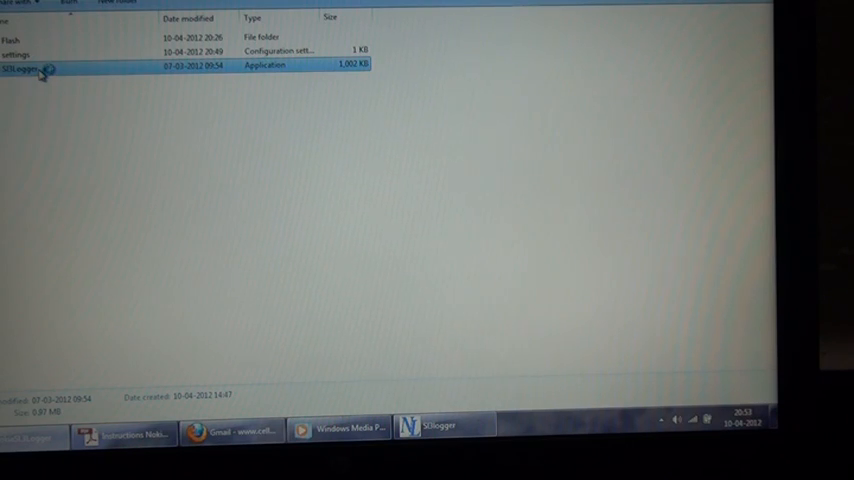
Launch the SL3logger application from the Explorer file list.
double_click(30, 68)
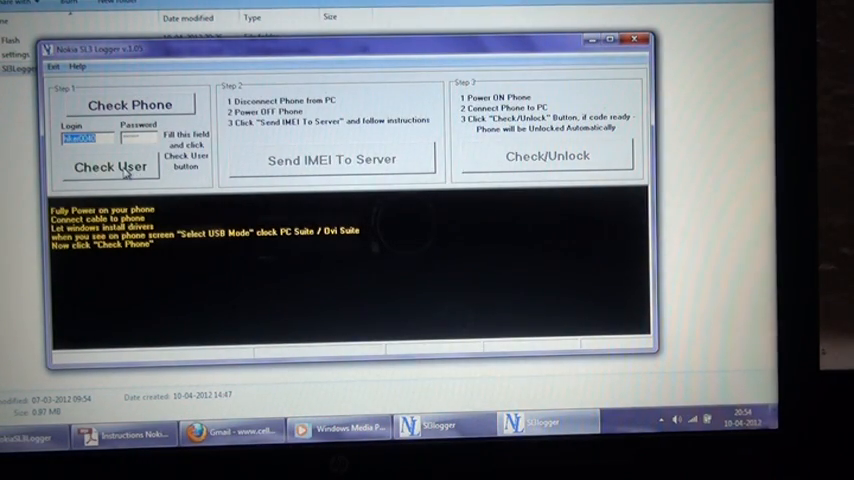
Verify the account login with the unlock server via Check User.
left_click(112, 166)
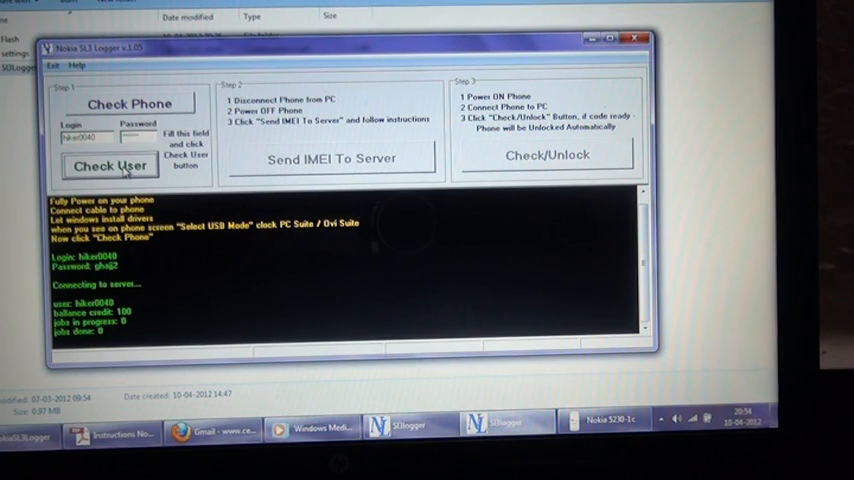
mouse_move(128, 104)
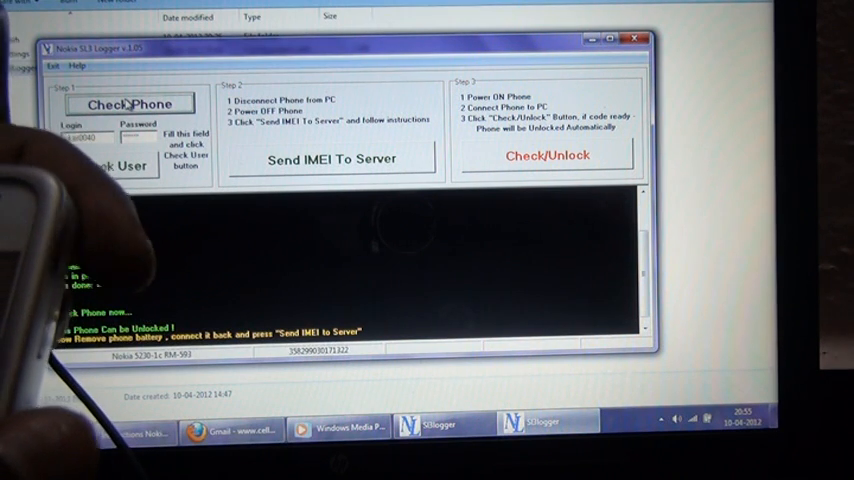
left_click(110, 164)
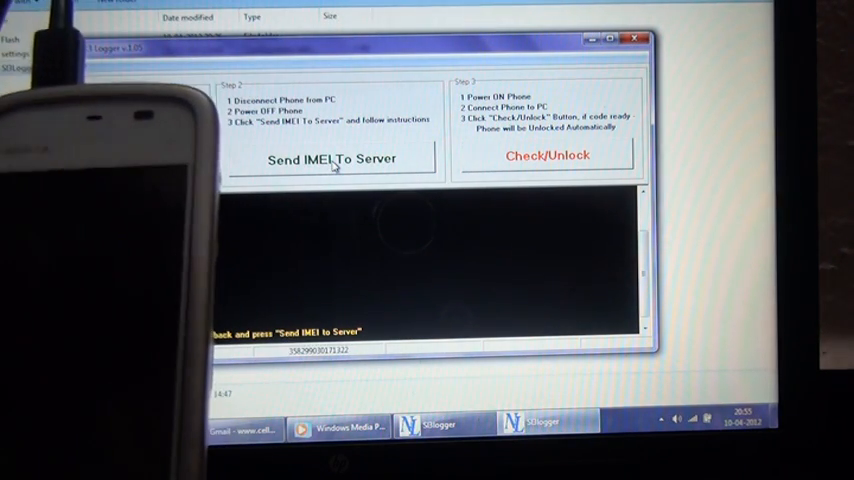
Send the phone's IMEI to the unlock server under Step 2, retrying once.
left_click(332, 160)
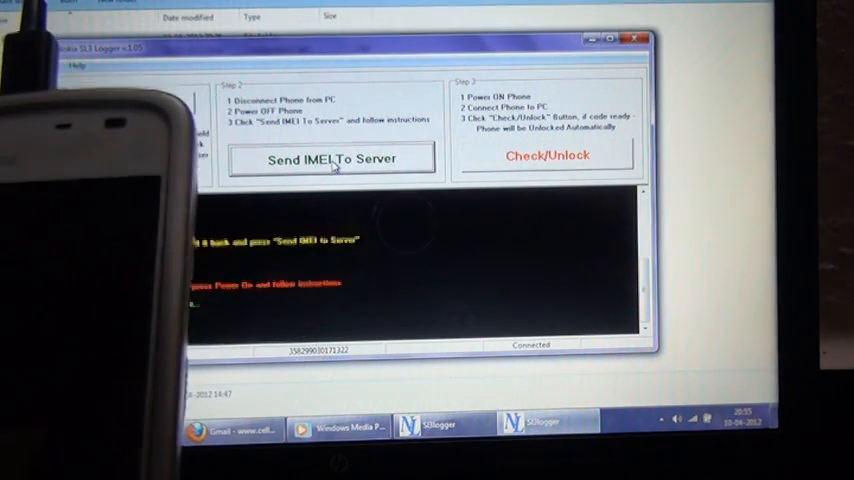
left_click(332, 160)
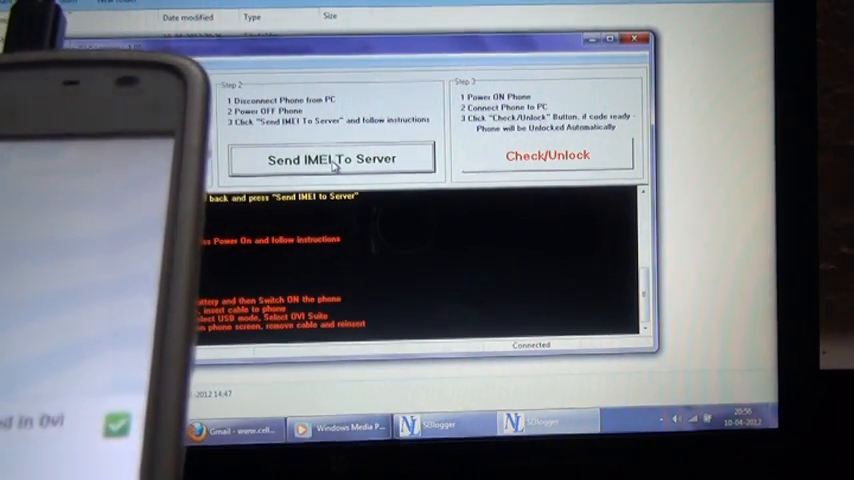
left_click(332, 160)
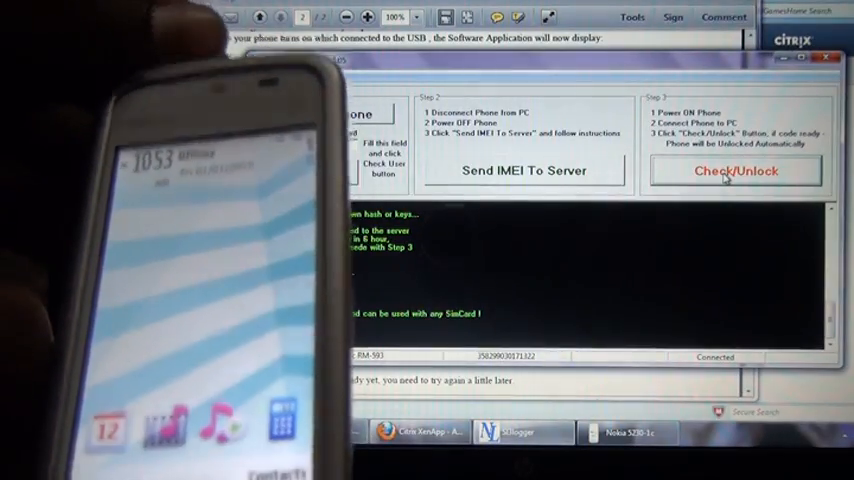
Run Check/Unlock under Step 3 so the phone accepts any SIM card.
left_click(736, 170)
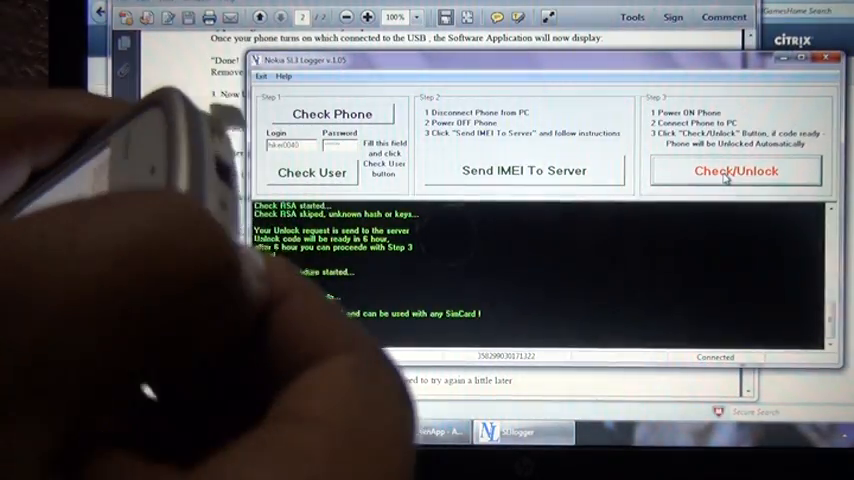